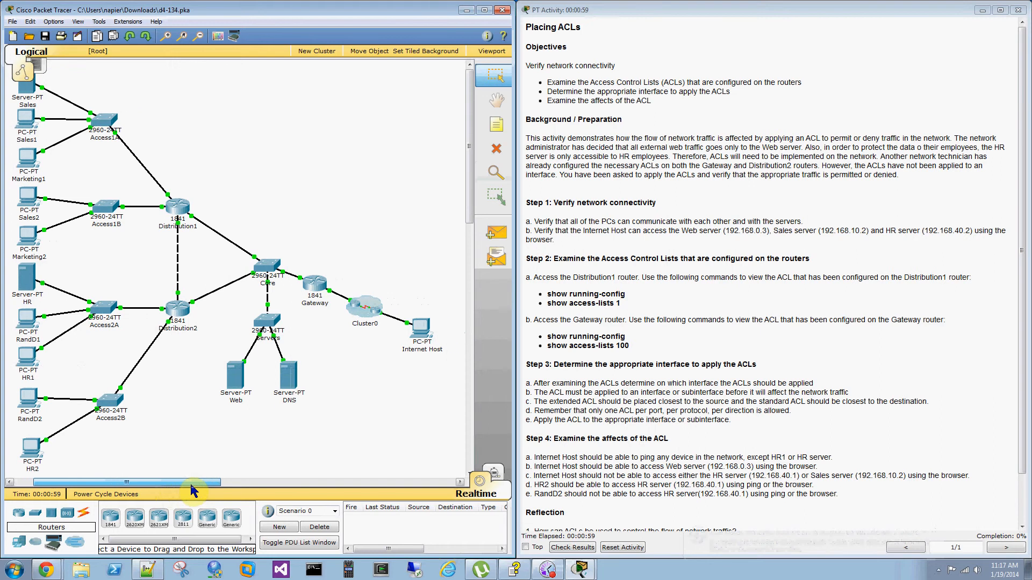
mouse_move(313, 436)
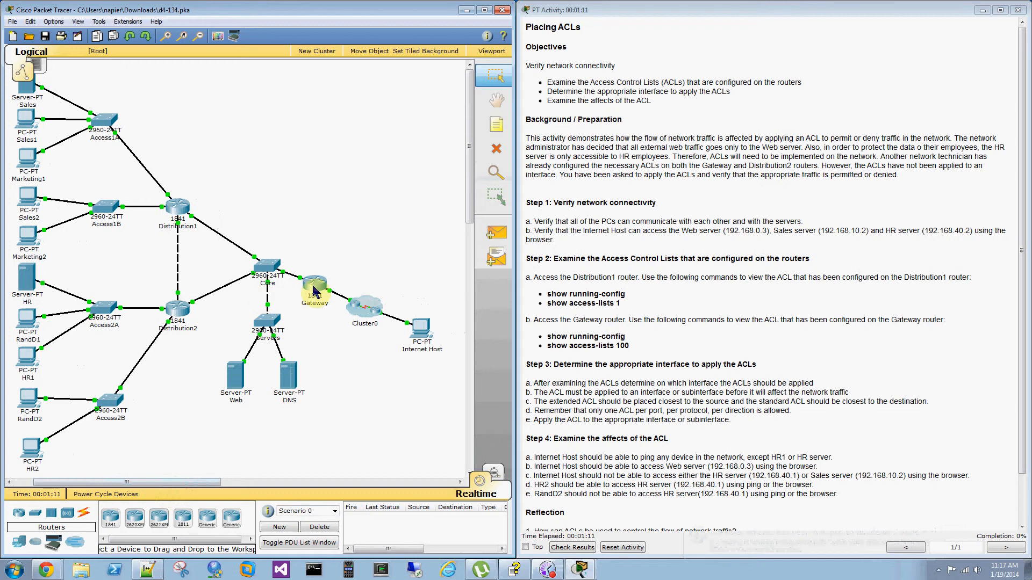
mouse_move(315, 292)
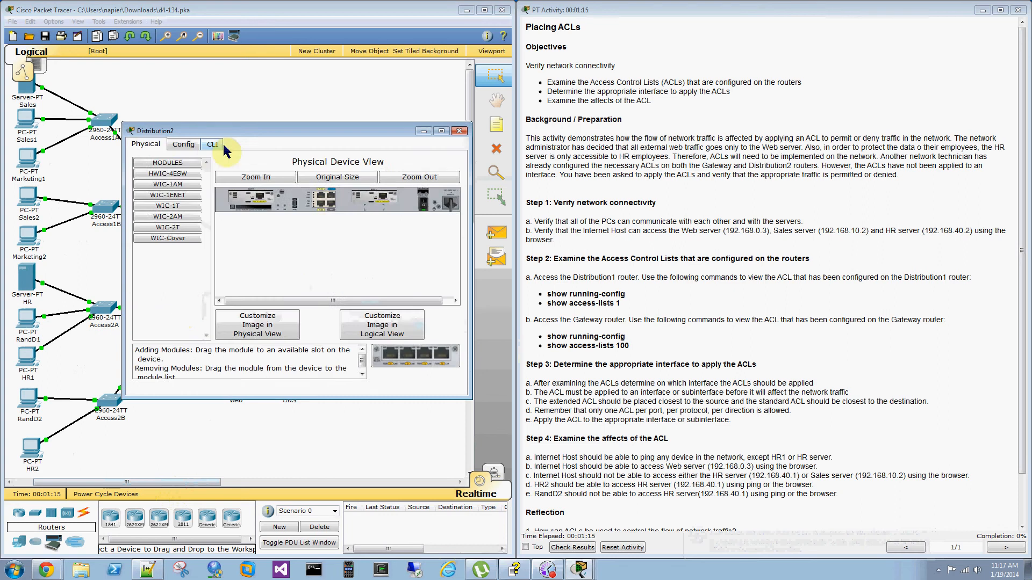
- Run 'sho run' on Distribution2 to list its running configuration and access list 1
click(211, 144)
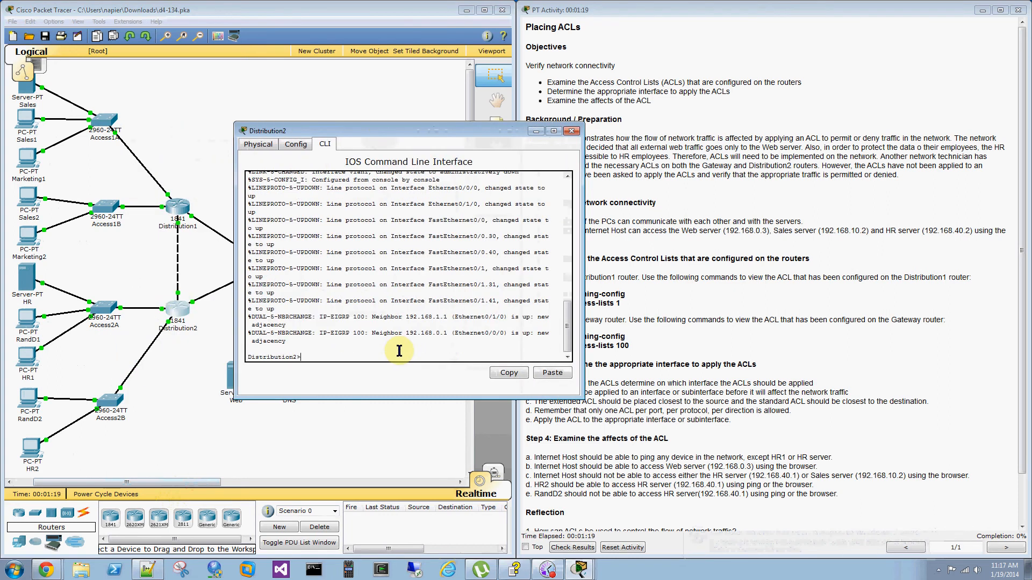
text(sho)
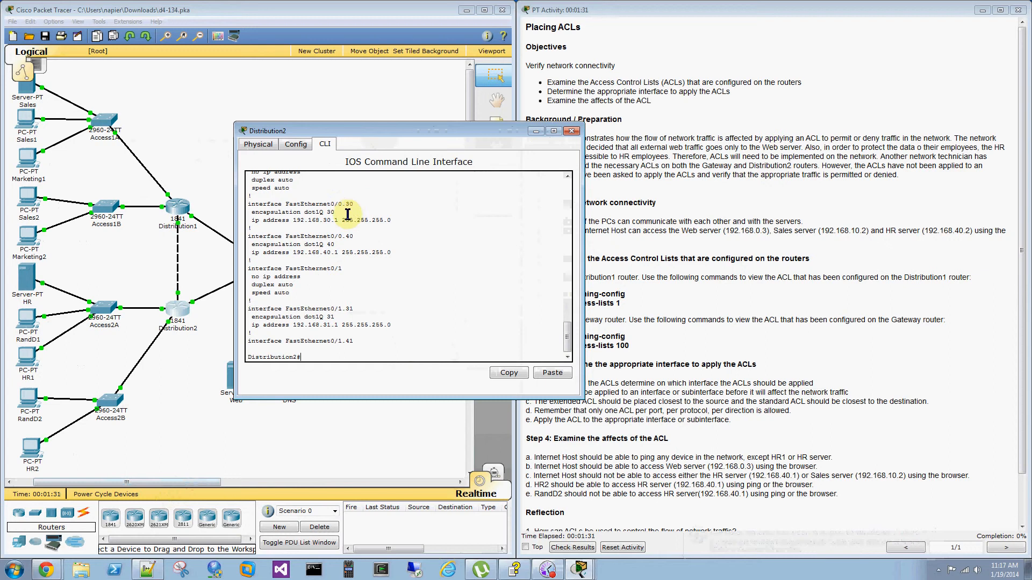
mouse_move(350, 272)
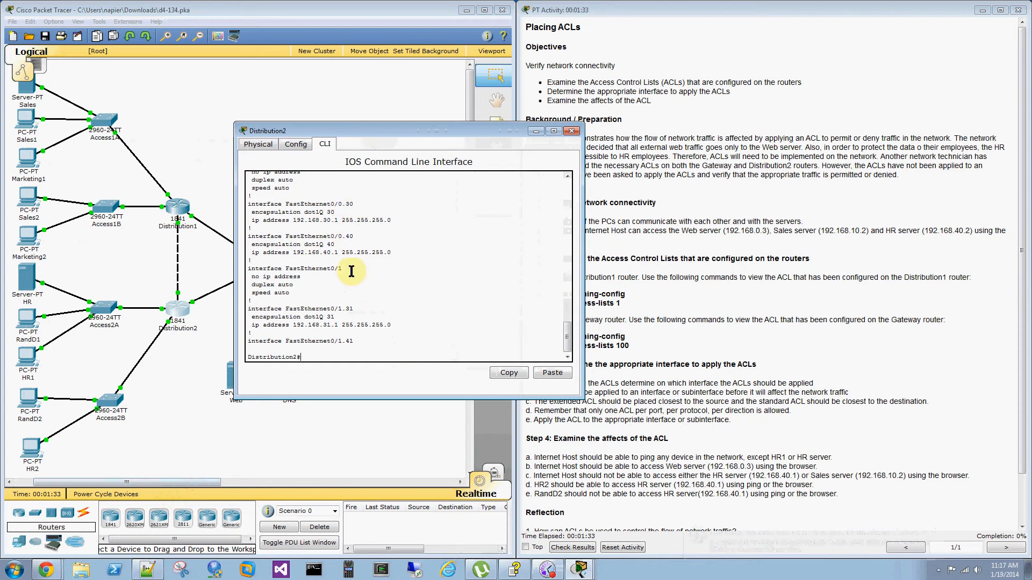
text(sho run)
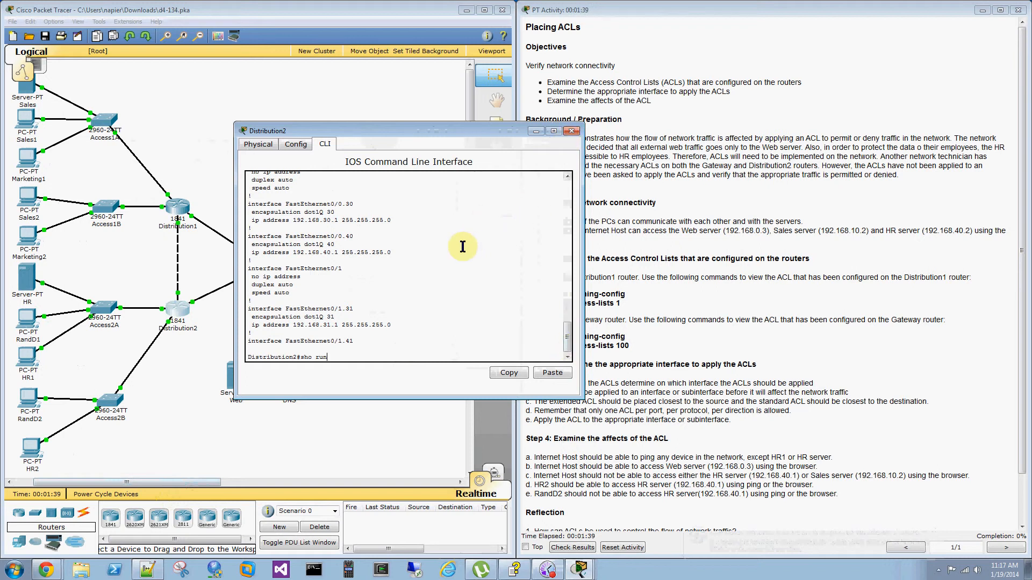
key(enter)
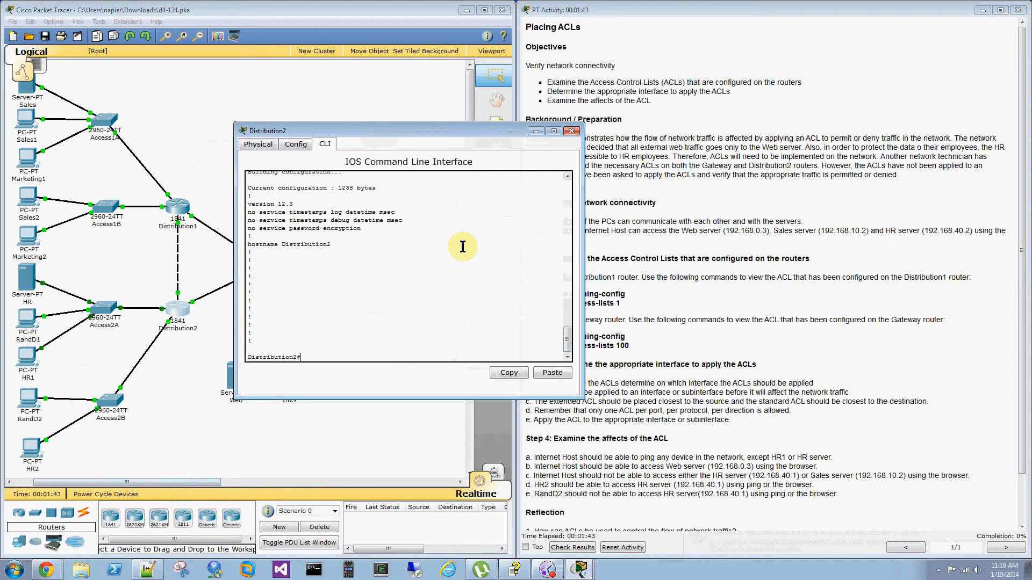
text(sho ip access-lists)
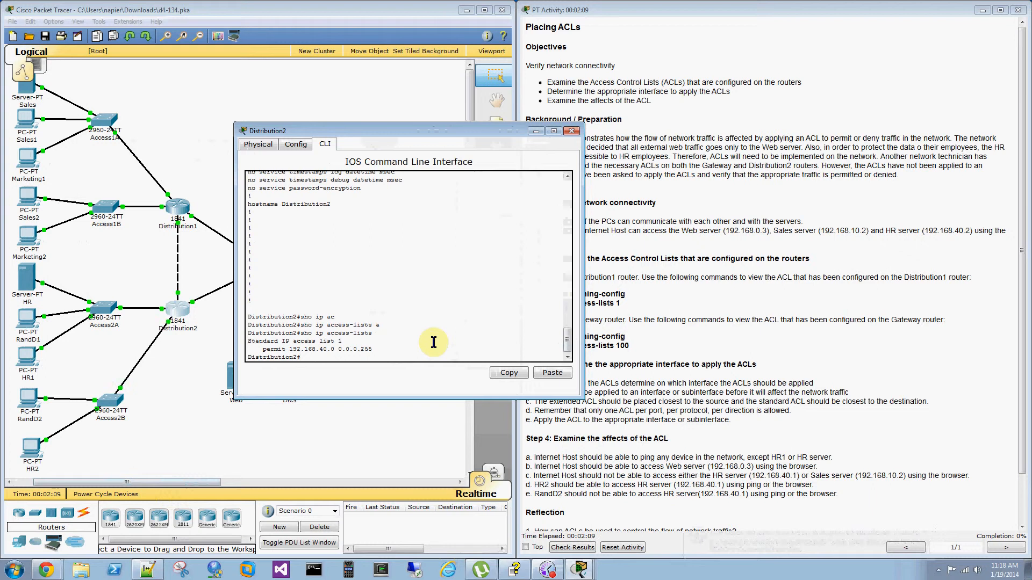
mouse_move(440, 163)
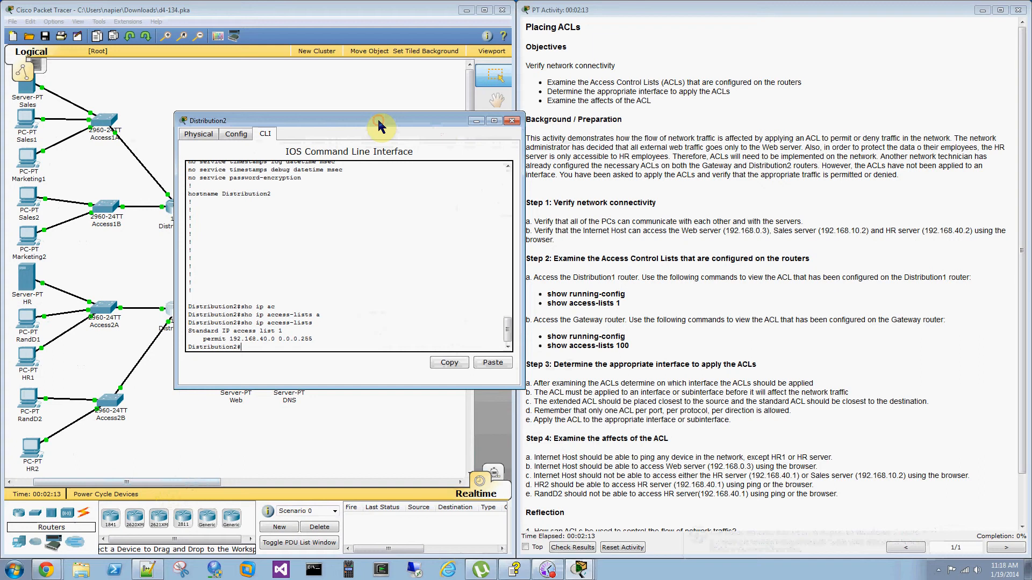
mouse_move(522, 360)
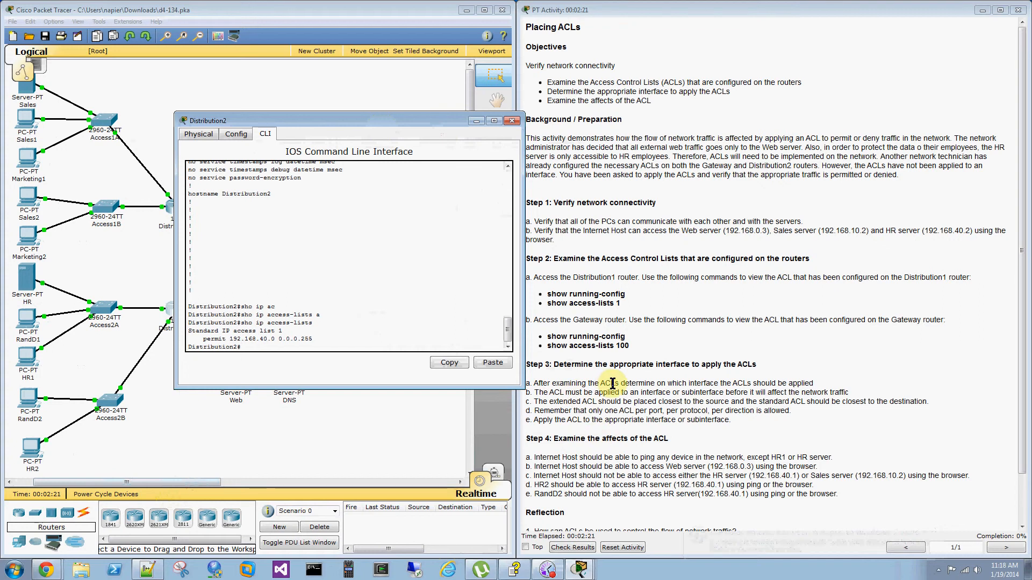
mouse_move(849, 419)
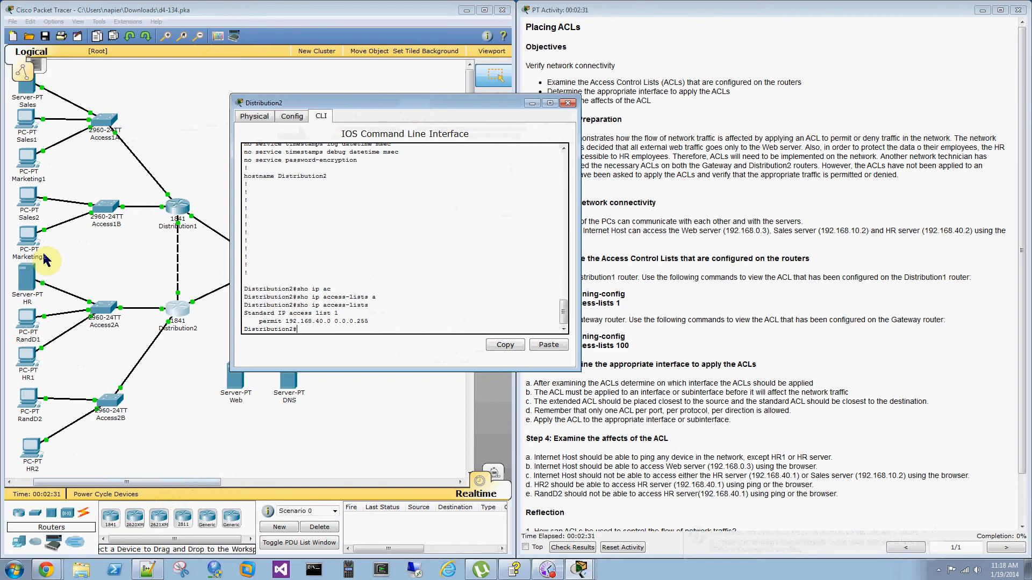
mouse_move(24, 270)
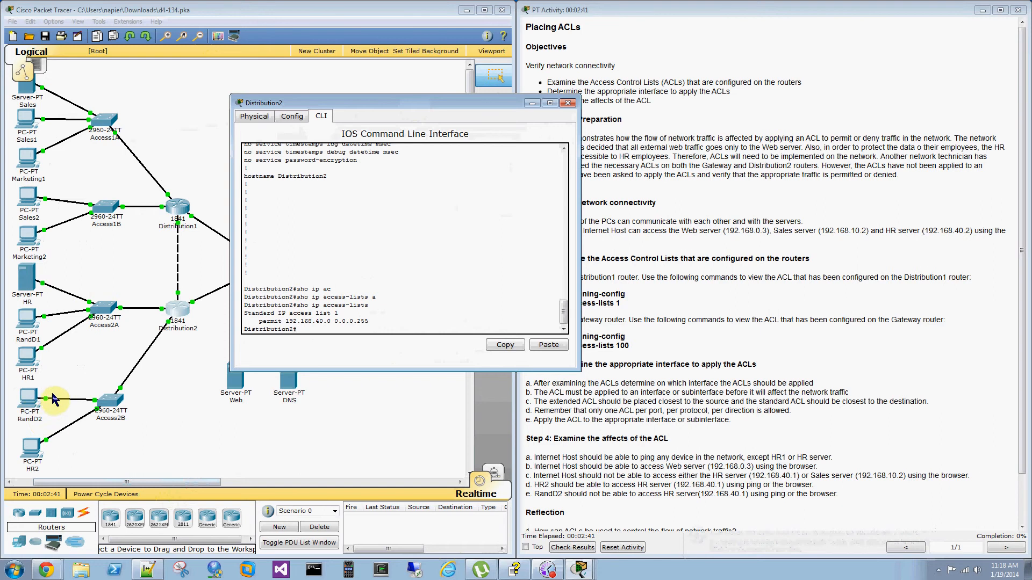
mouse_move(106, 400)
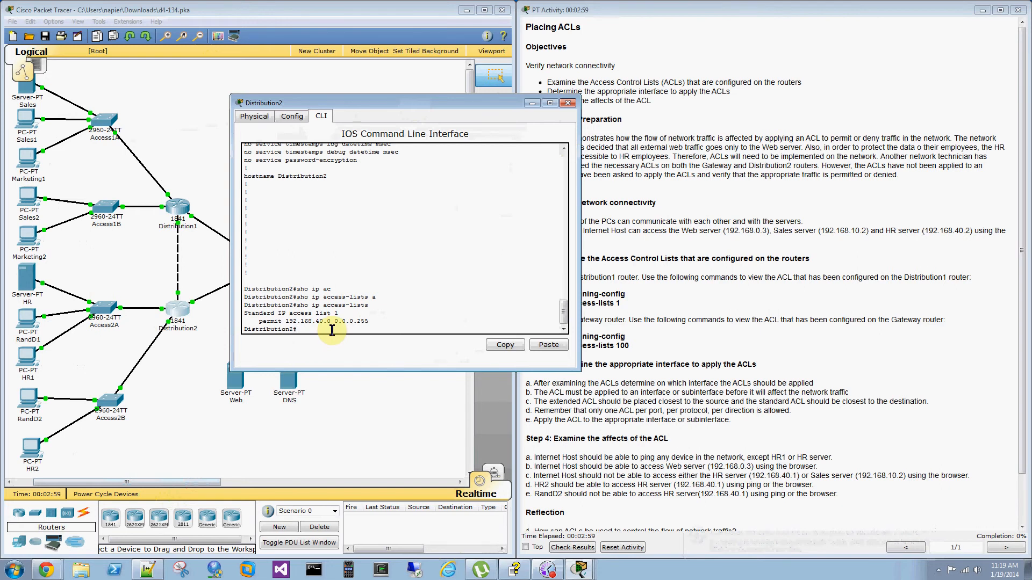
- Configure 'ip access-group 1 out' on Distribution2's fa0/0.40 subinterface
text(conf t)
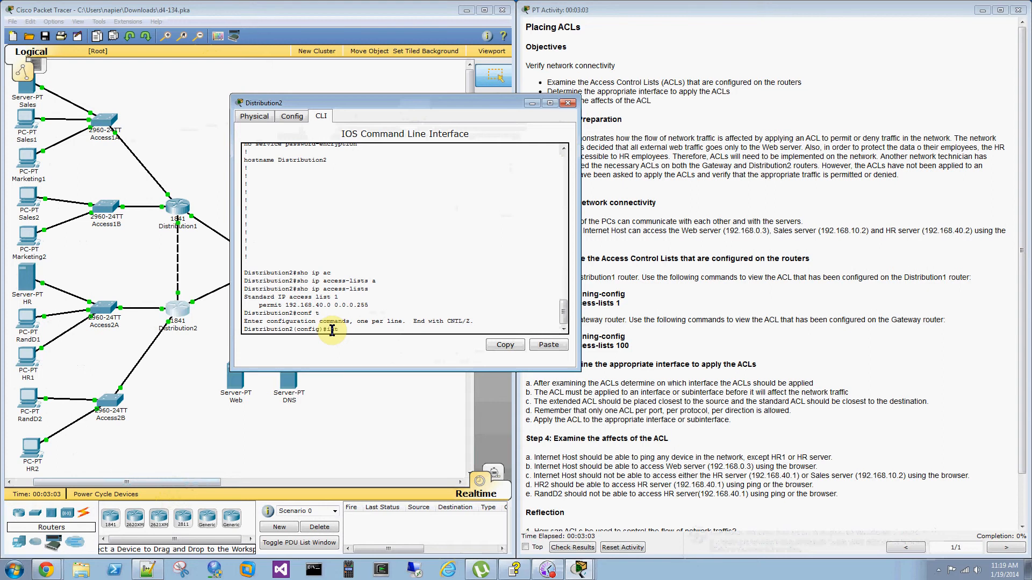
text(fa0/0.)
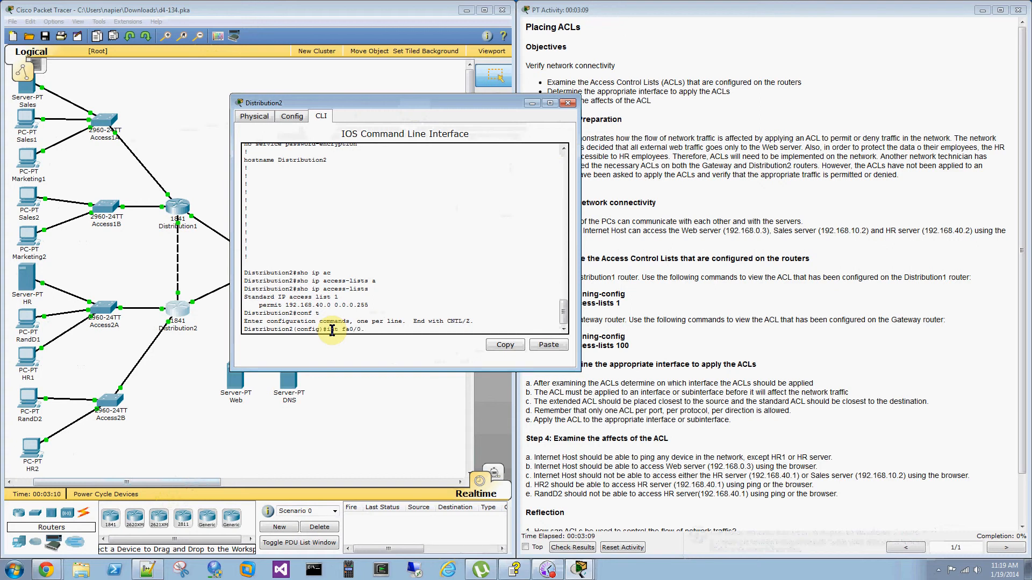
text(40)
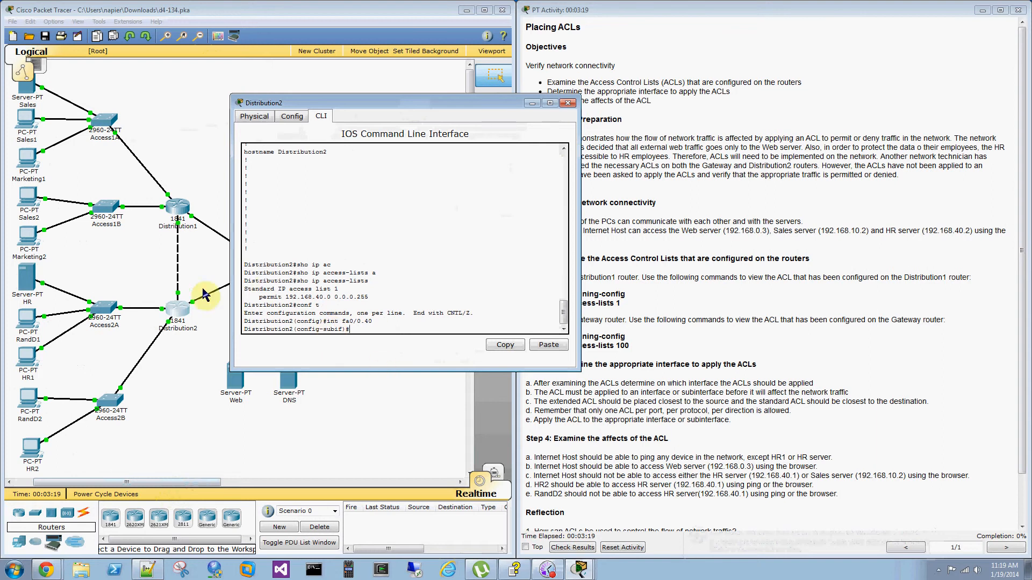
mouse_move(137, 316)
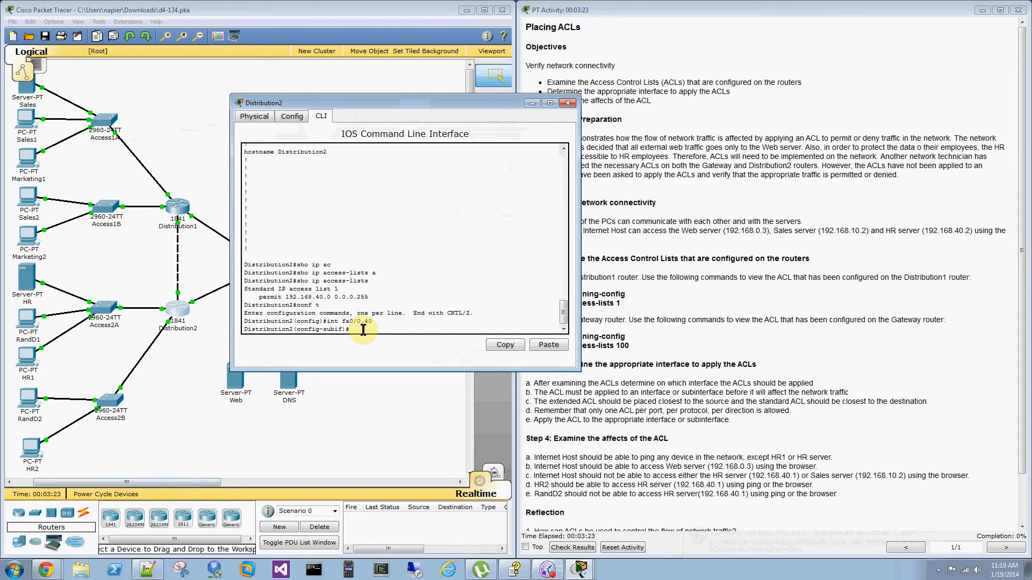
text(in)
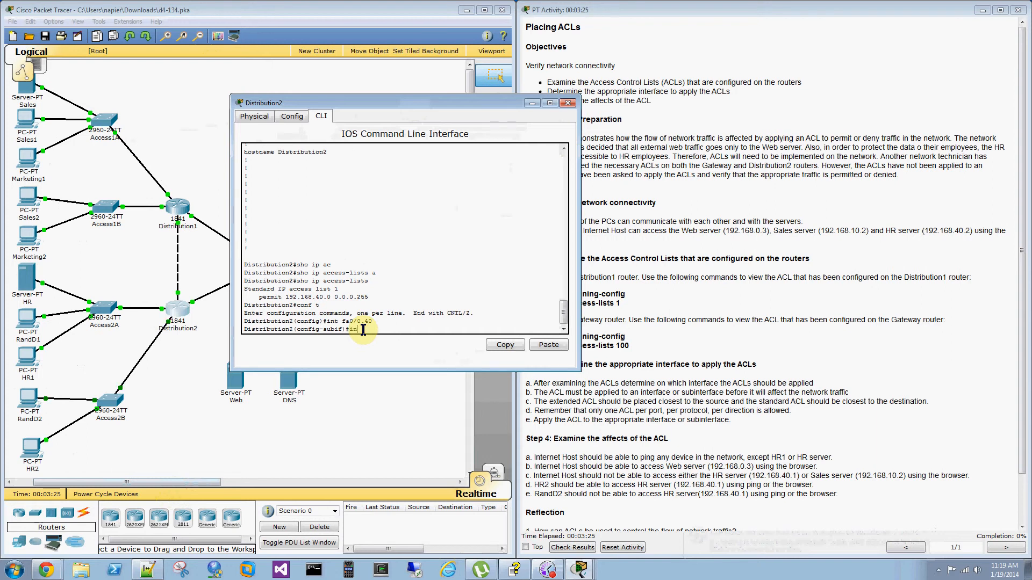
text(p ac)
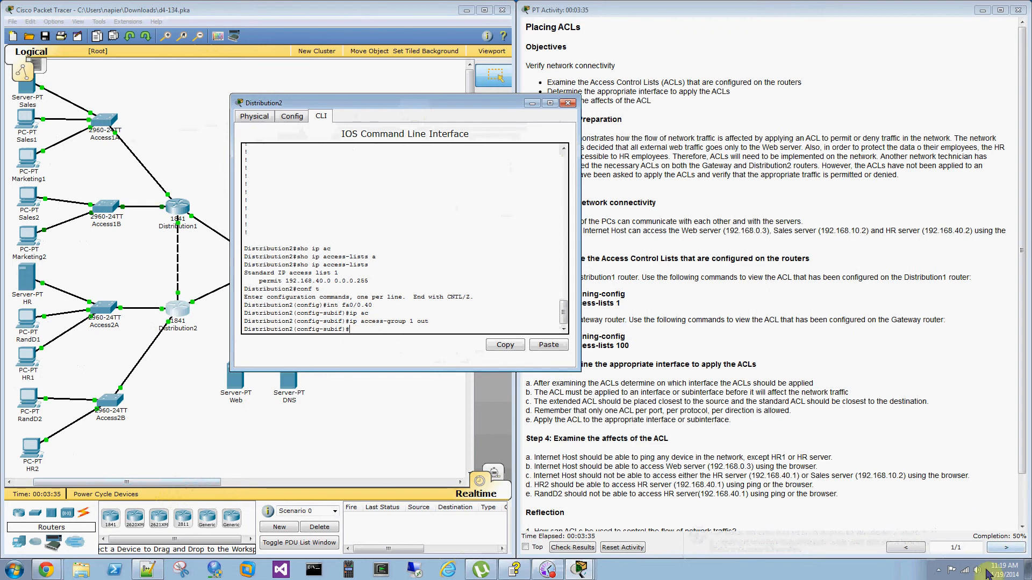
mouse_move(486, 325)
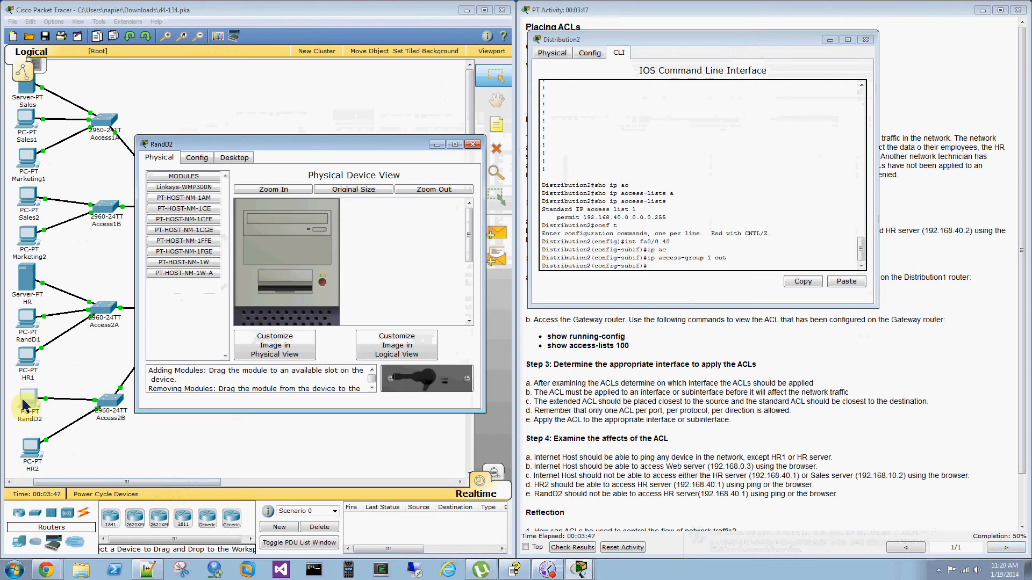
- Ping 192.168.40.2 from RandD2's command prompt and confirm all replies are unreachable
click(233, 156)
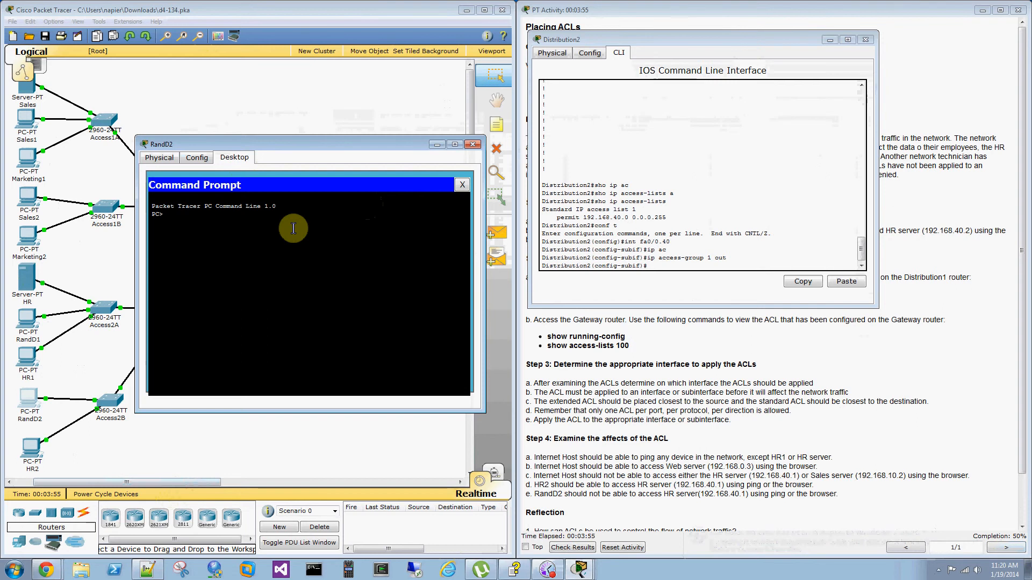
text(ping)
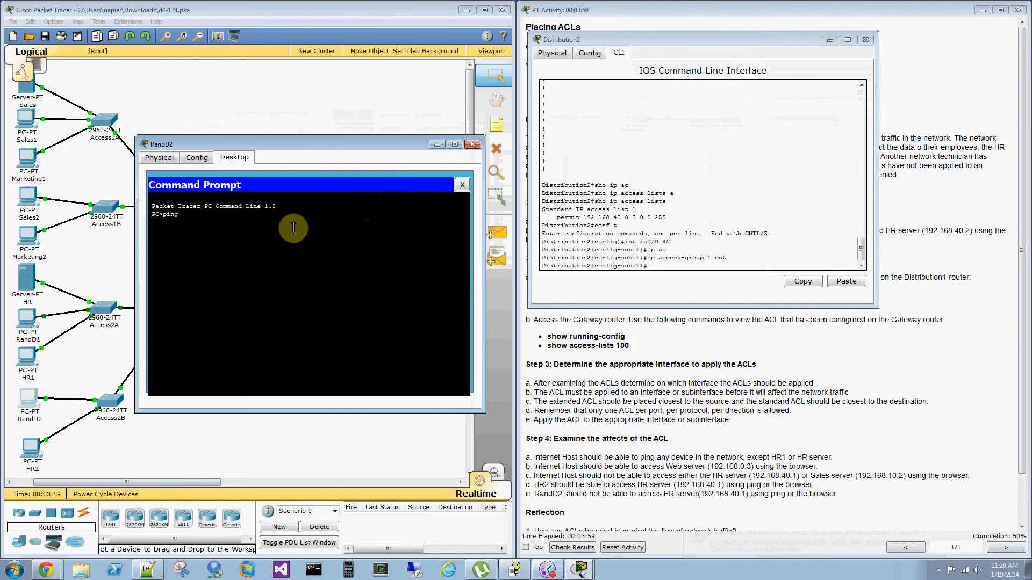
text(192.16)
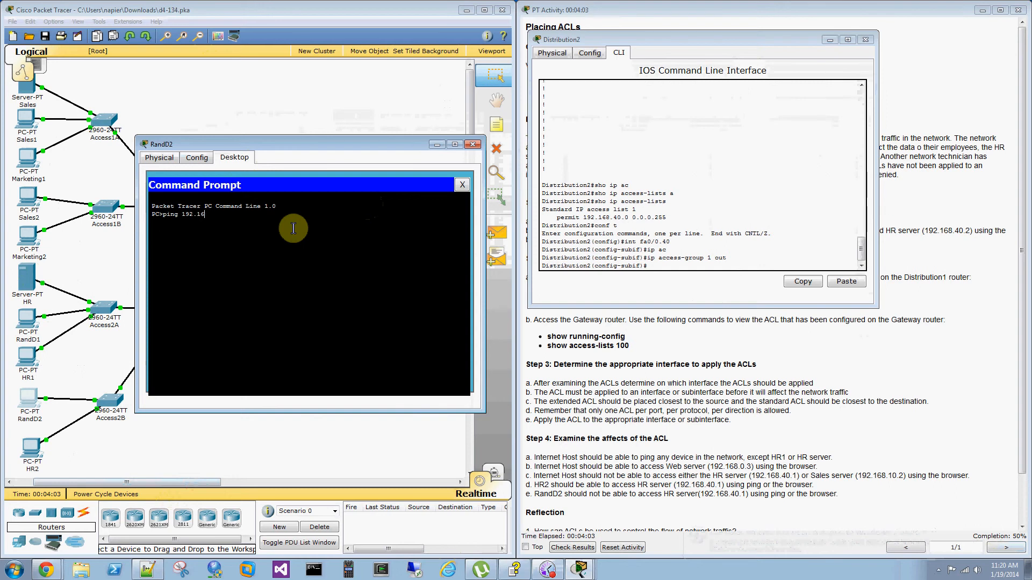
text(8.40)
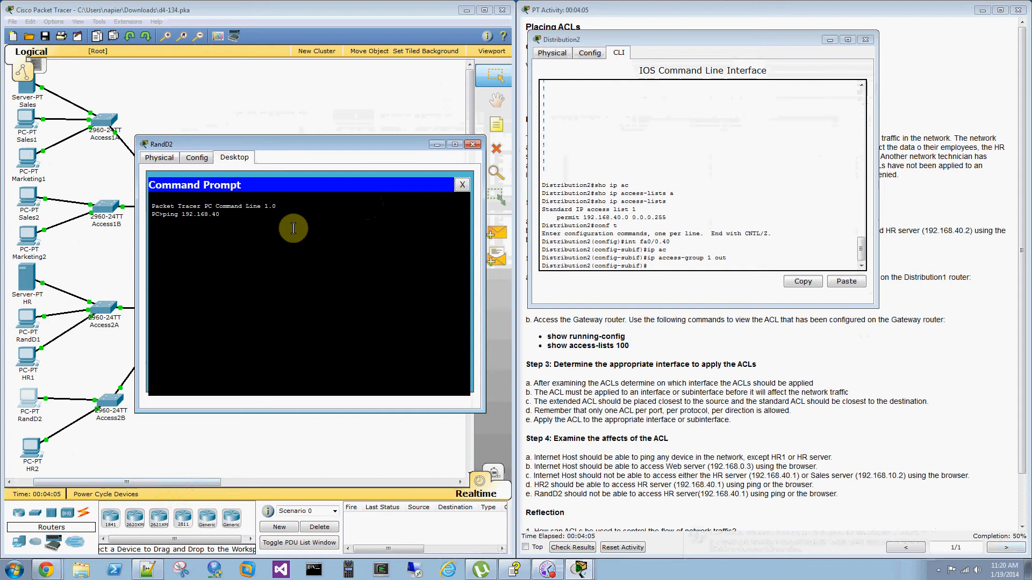
text(.2)
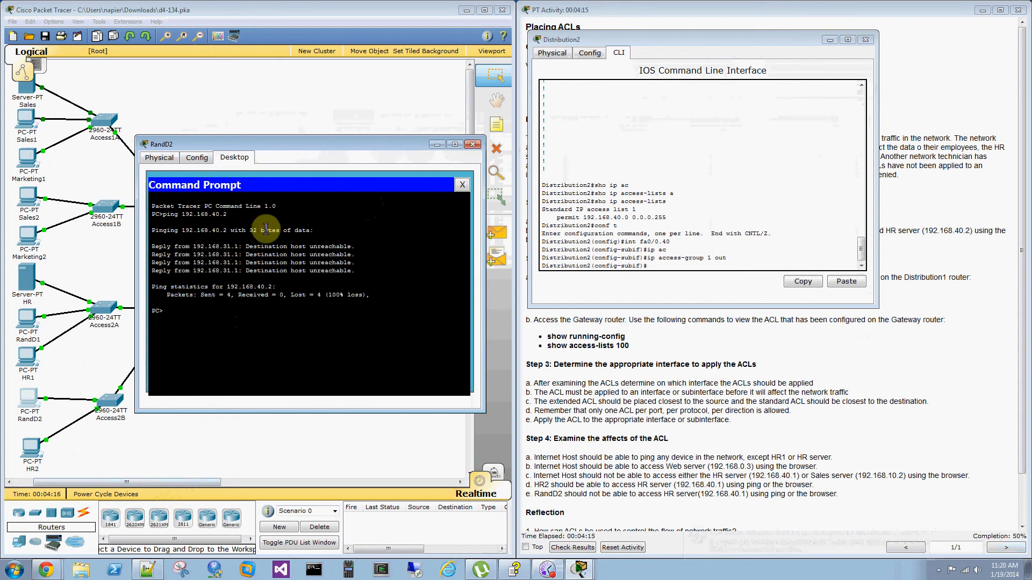
click(462, 184)
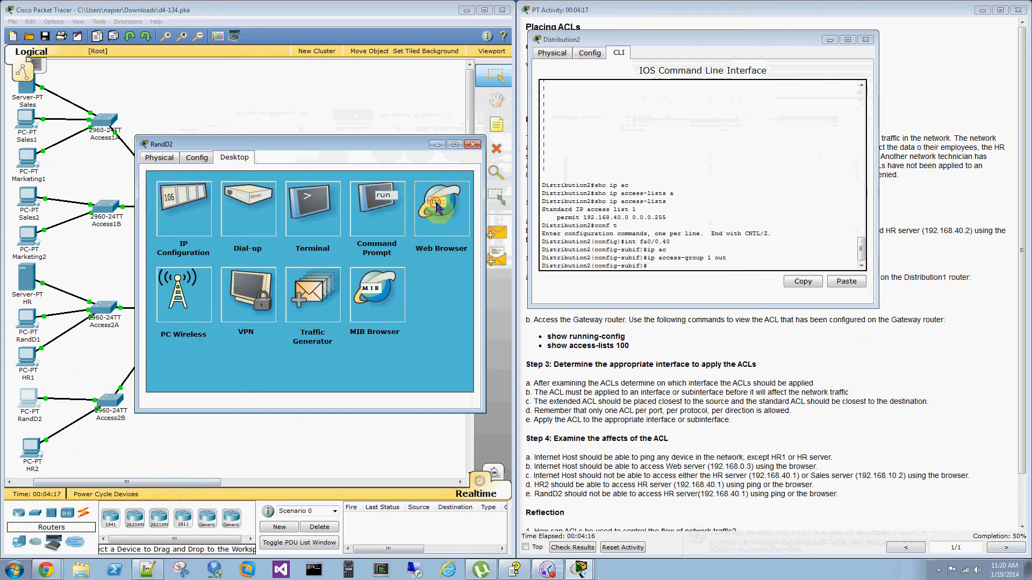
click(441, 207)
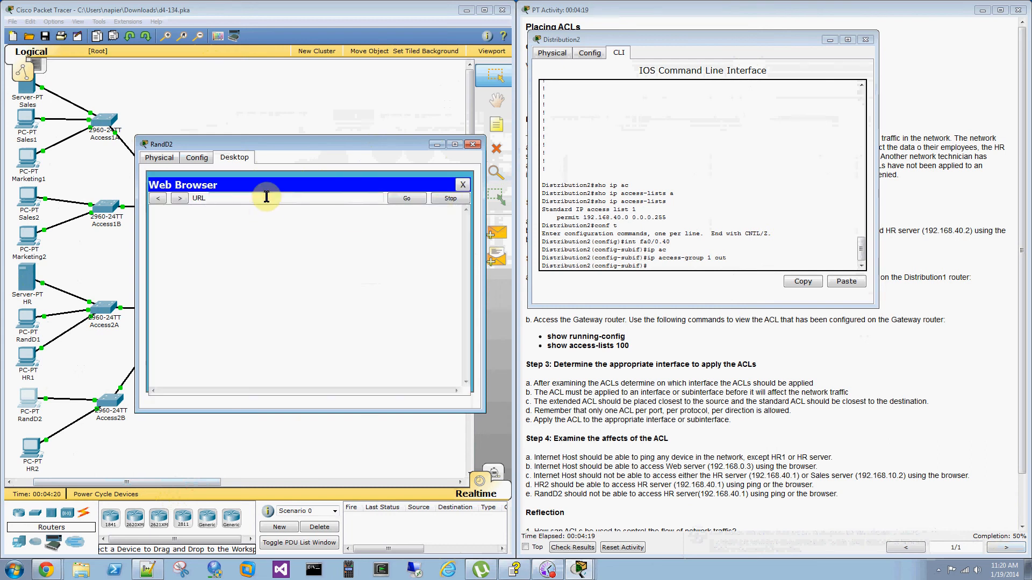
text(192.168.0.)
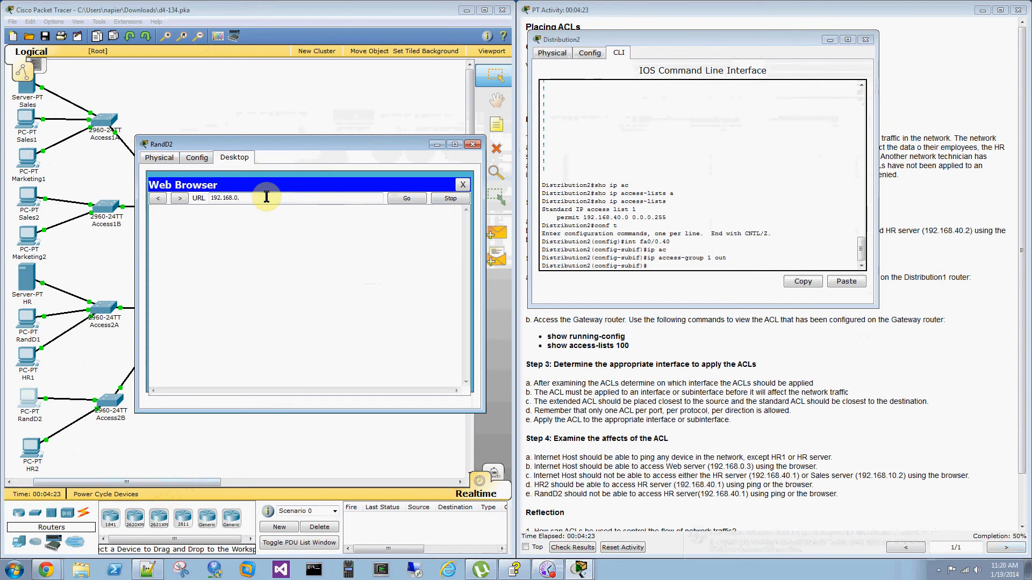
click(407, 198)
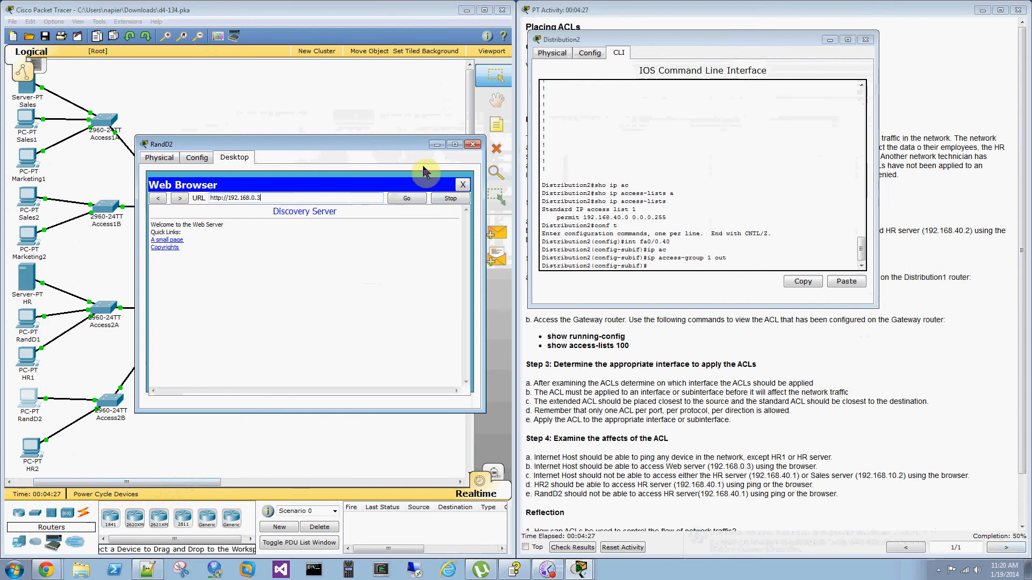
click(462, 184)
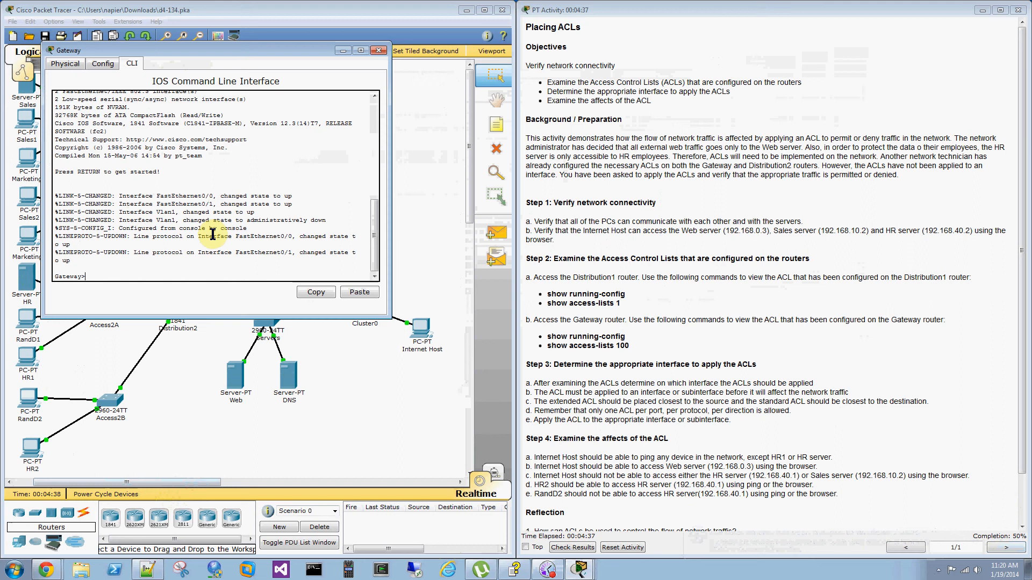
- Page through Gateway's 'sho run' output to the access-list 100 entries
text(sho run)
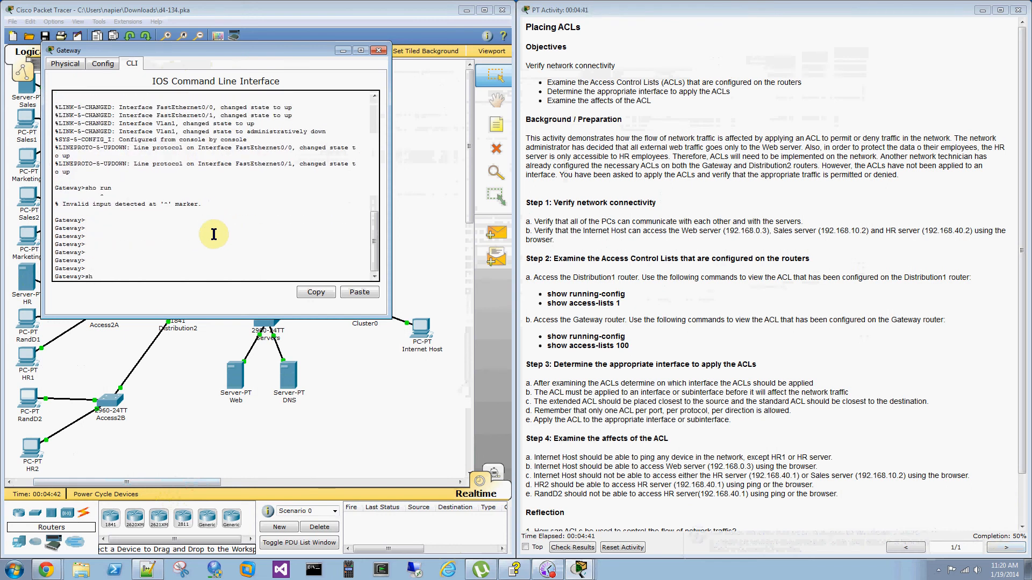
text(en)
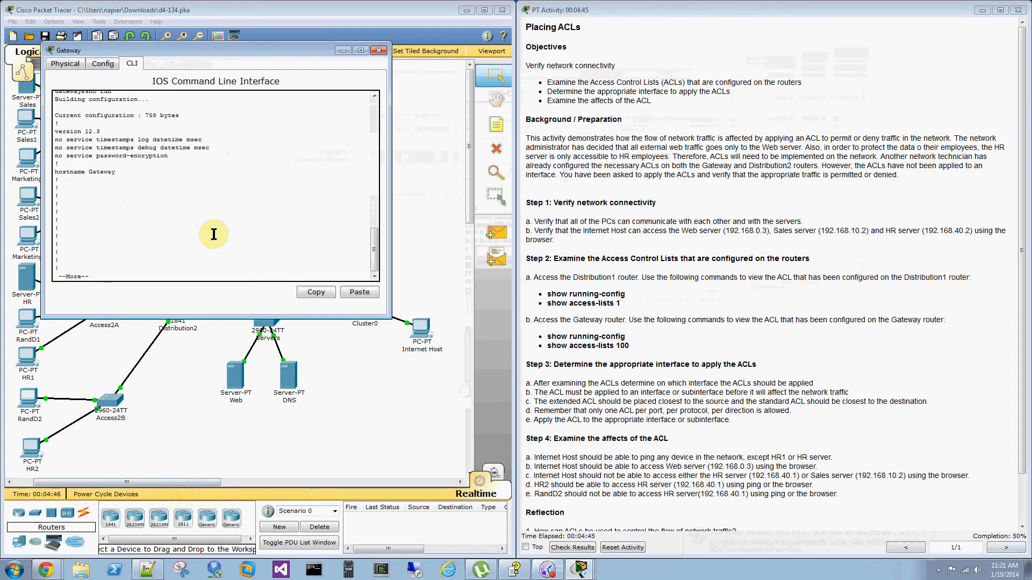
key(space)
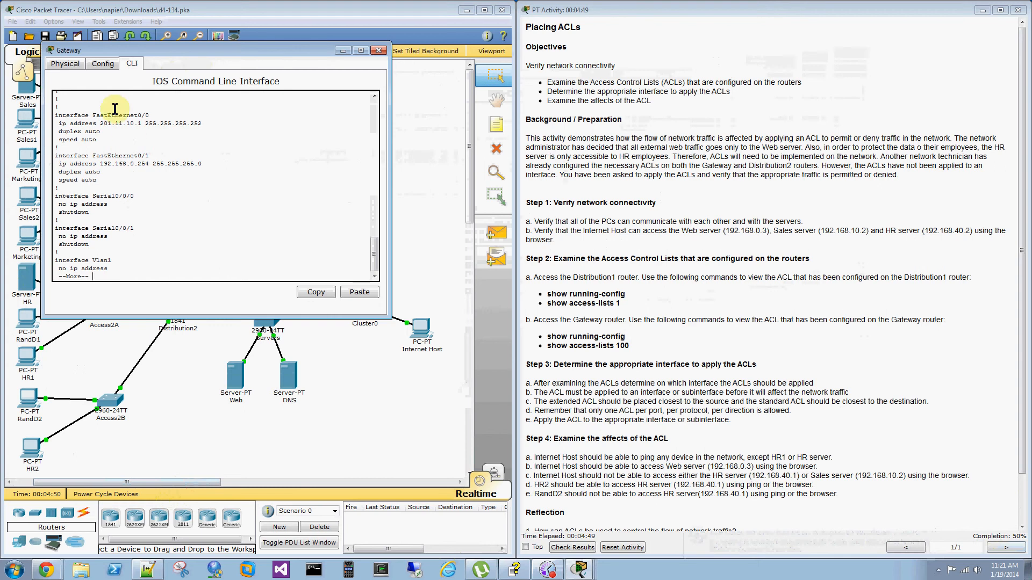
mouse_move(181, 115)
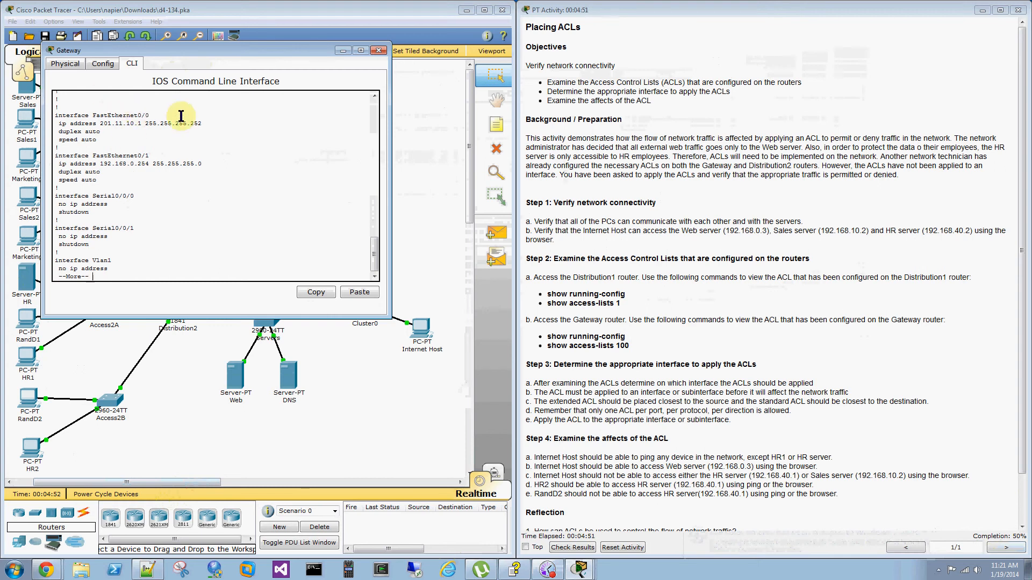
mouse_move(213, 223)
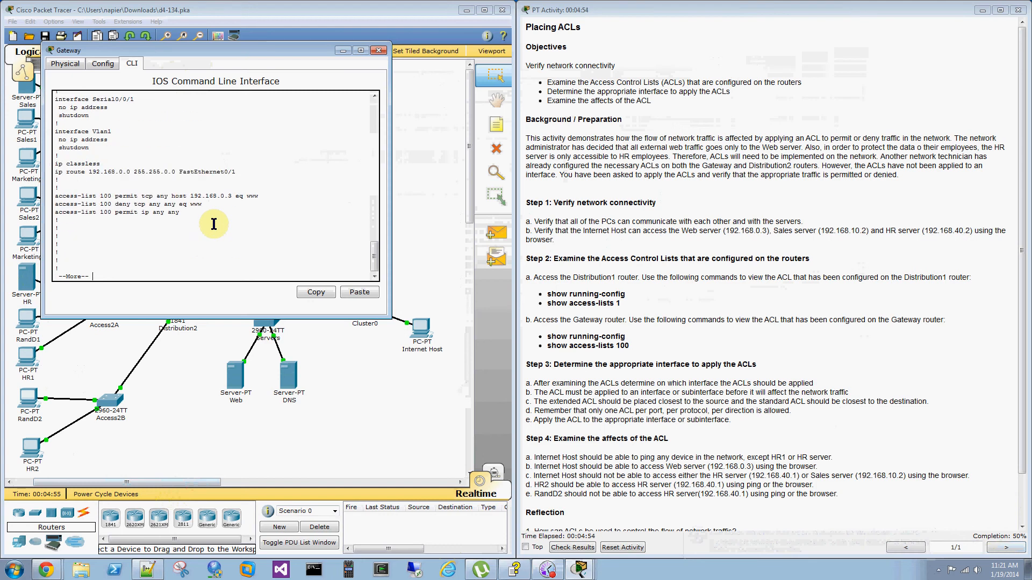
mouse_move(172, 254)
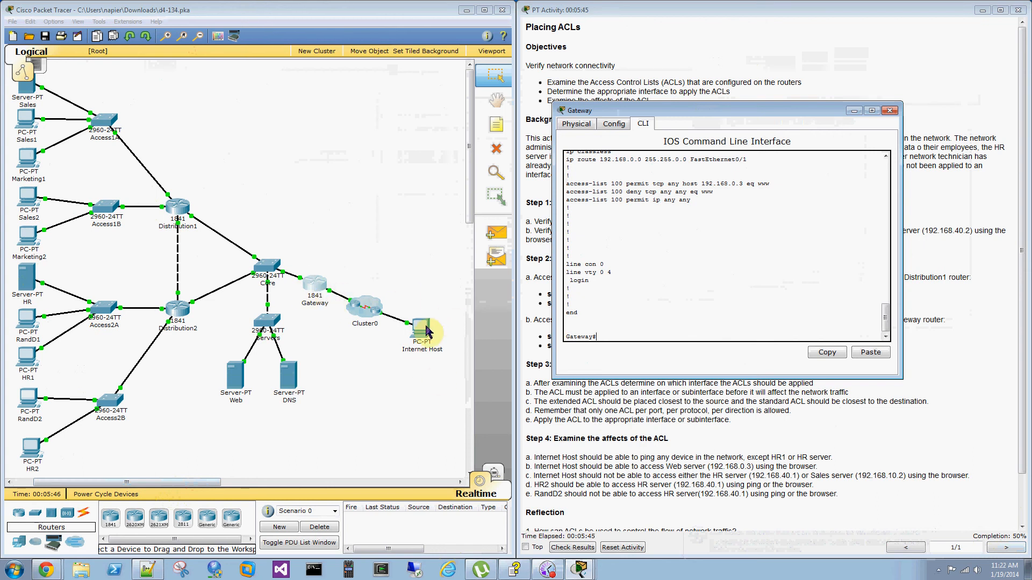
mouse_move(332, 294)
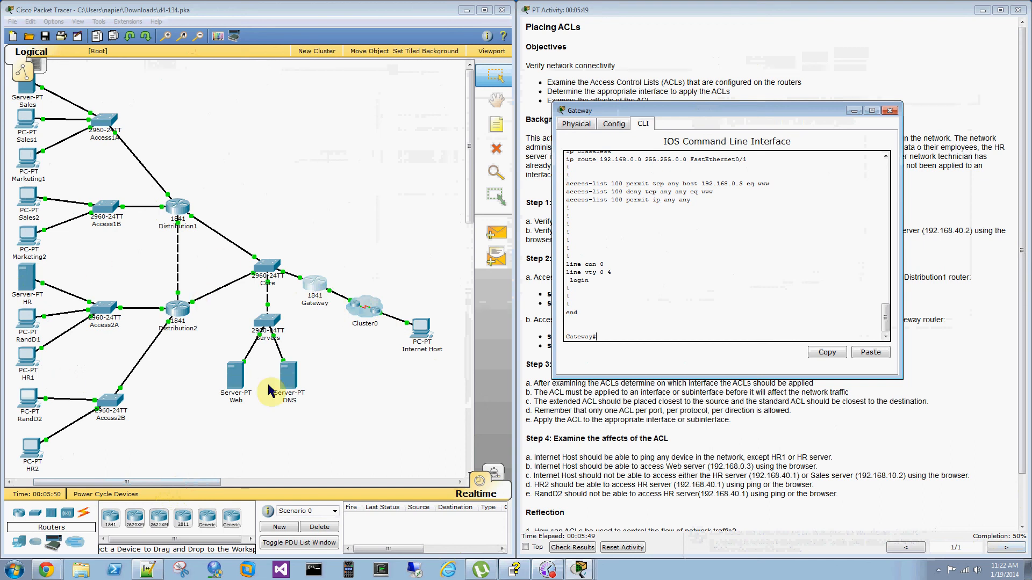
mouse_move(625, 324)
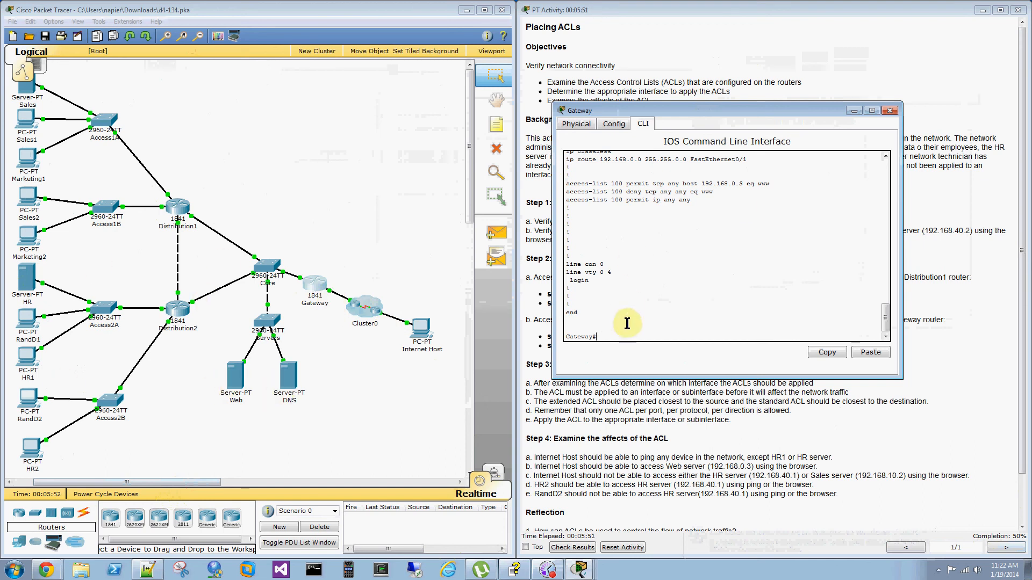
mouse_move(631, 335)
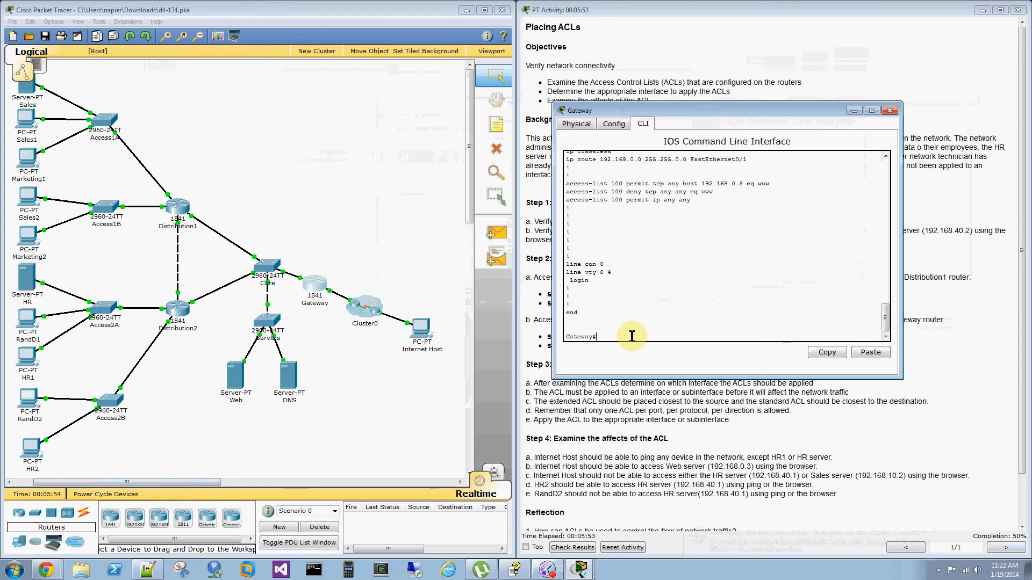
- Configure 'ip access-group 100 in' on Gateway's FastEthernet 0/0 interface
text(conf t)
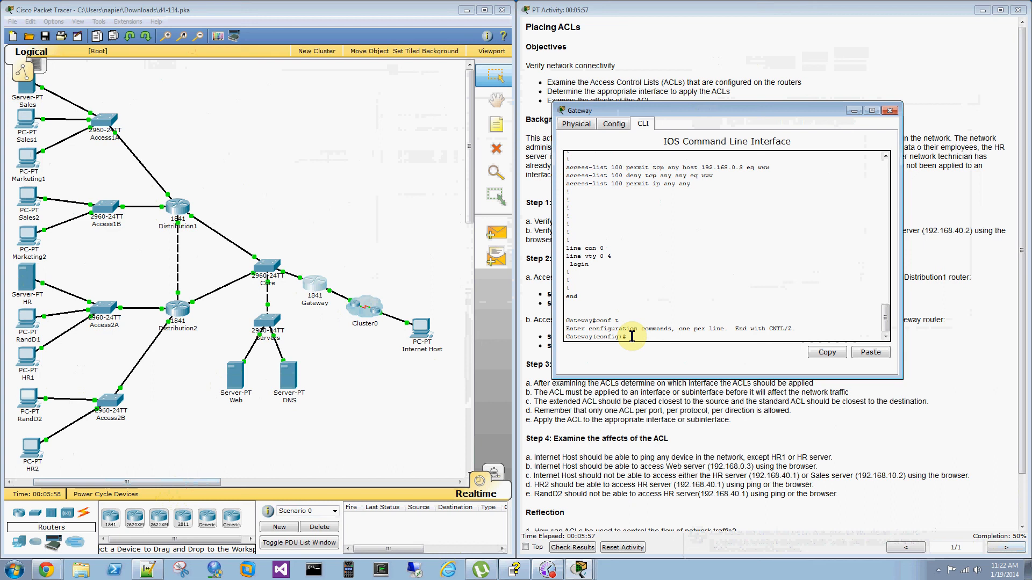
text(int fastEthernet)
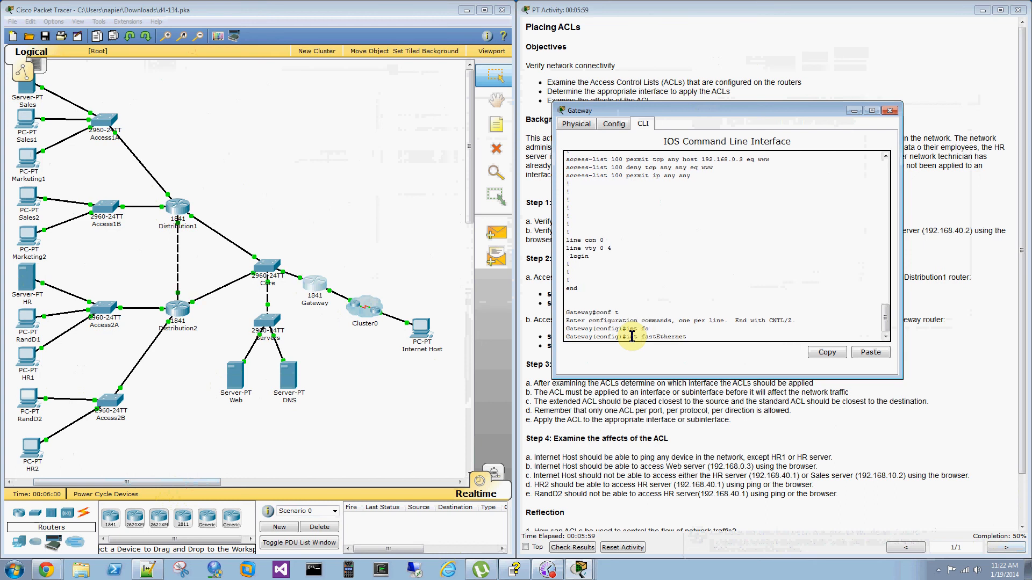
text(0/0/)
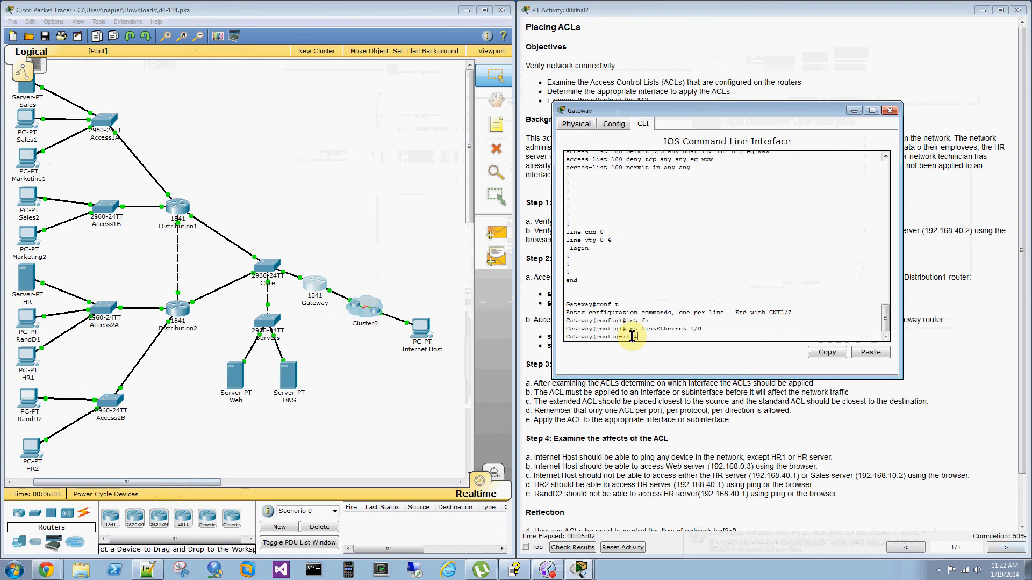
text(ip access-group)
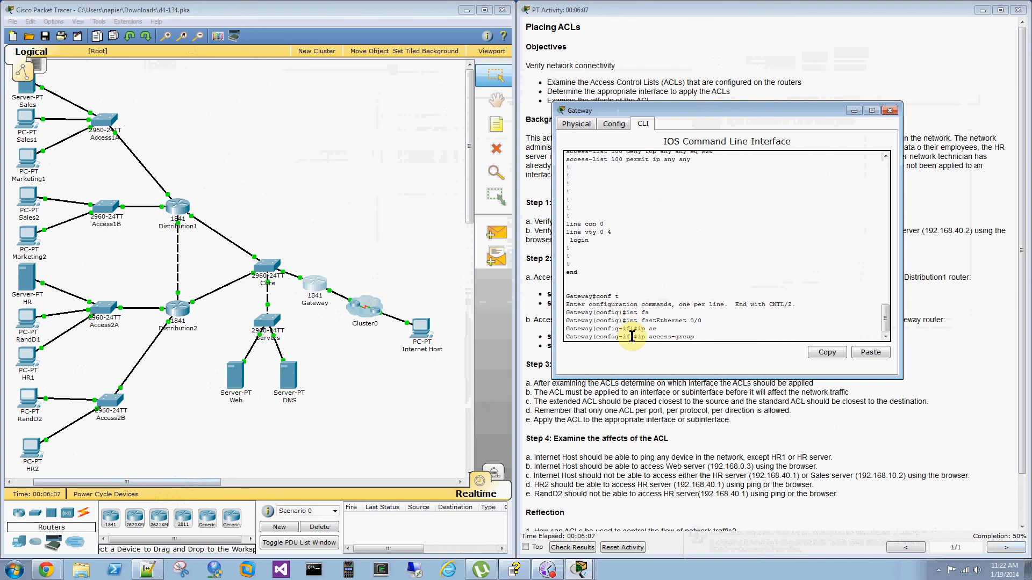
text(100 in)
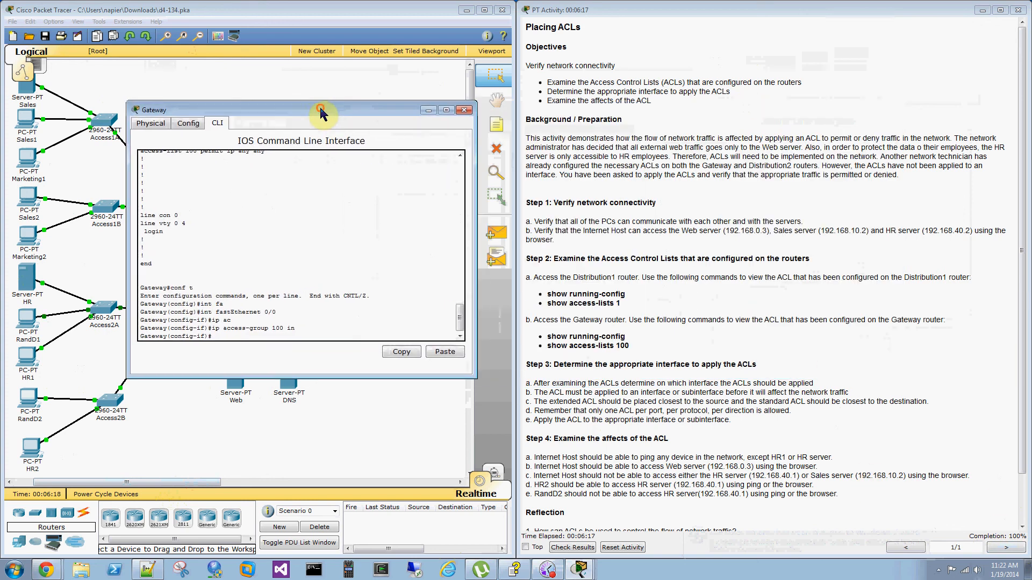
click(464, 109)
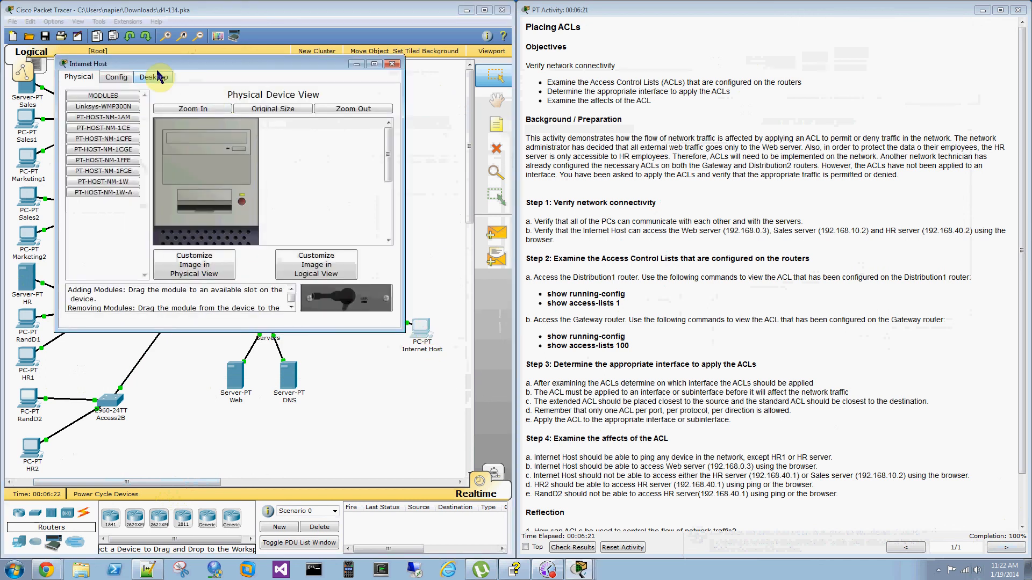
click(154, 77)
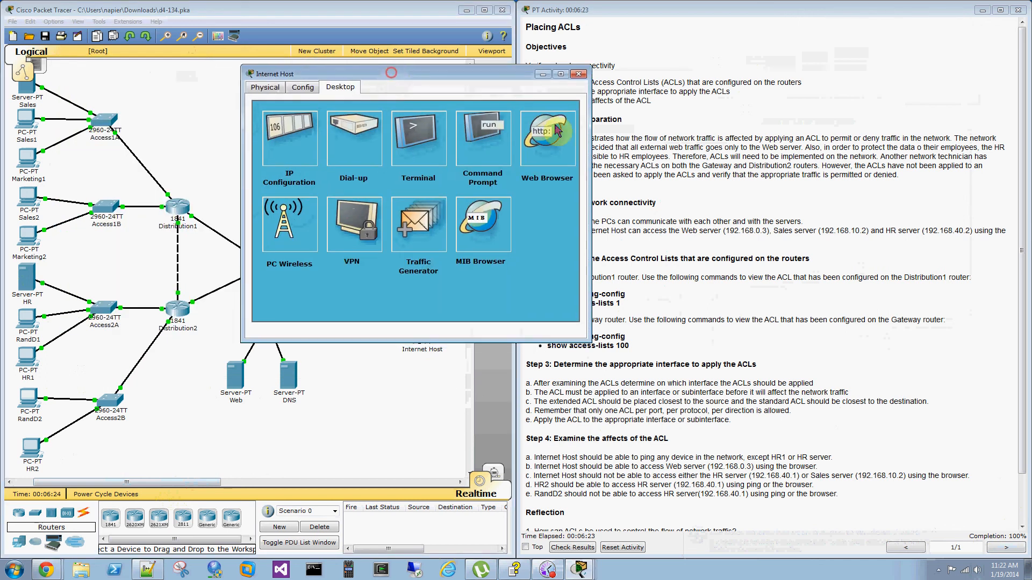
click(547, 137)
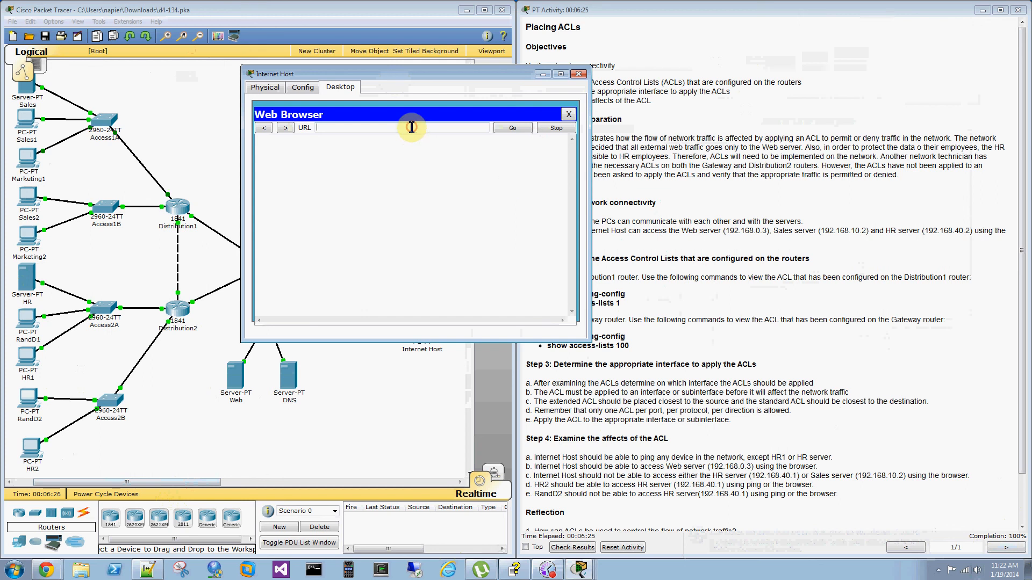
text(192.168.)
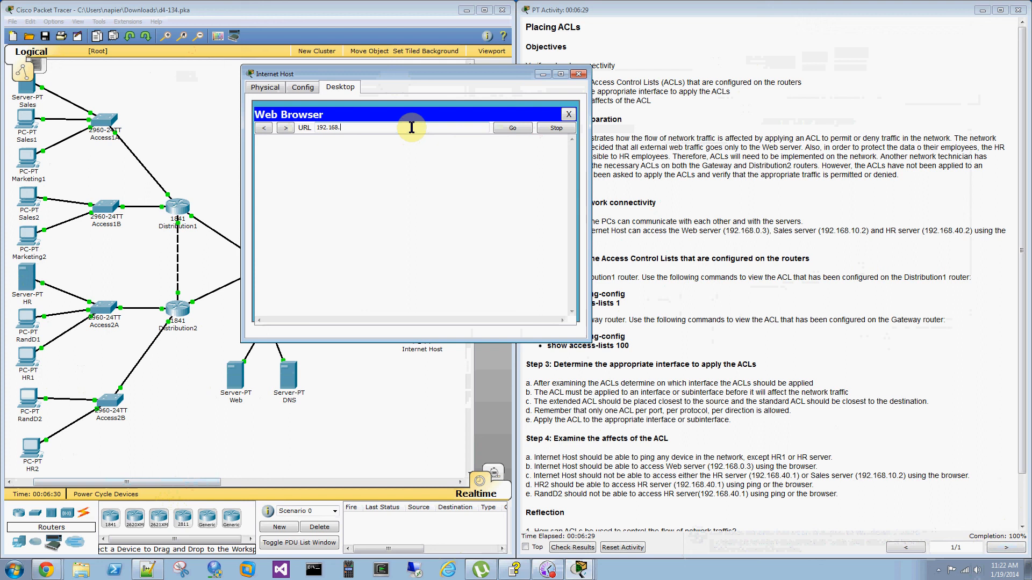
click(511, 128)
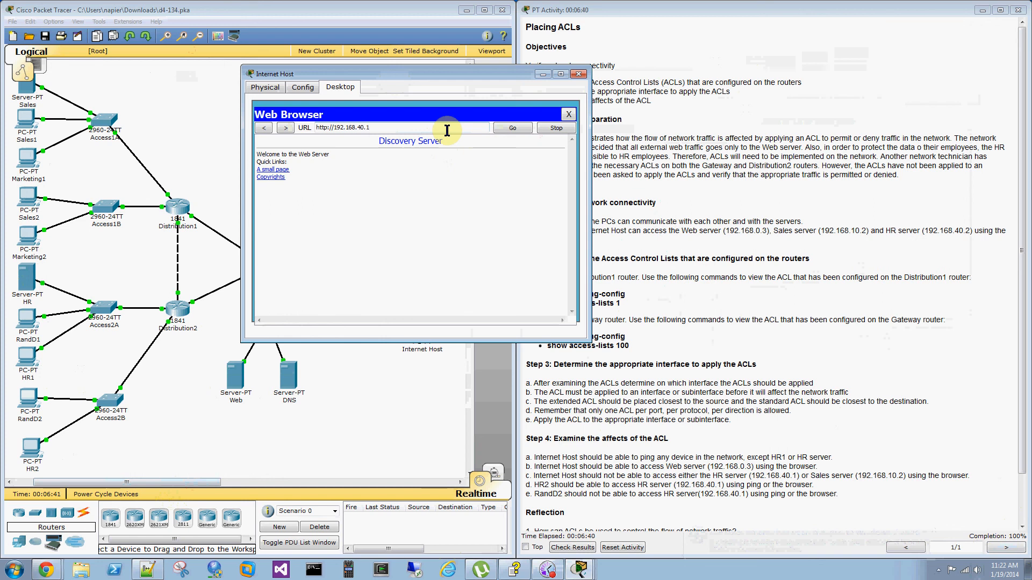
click(511, 128)
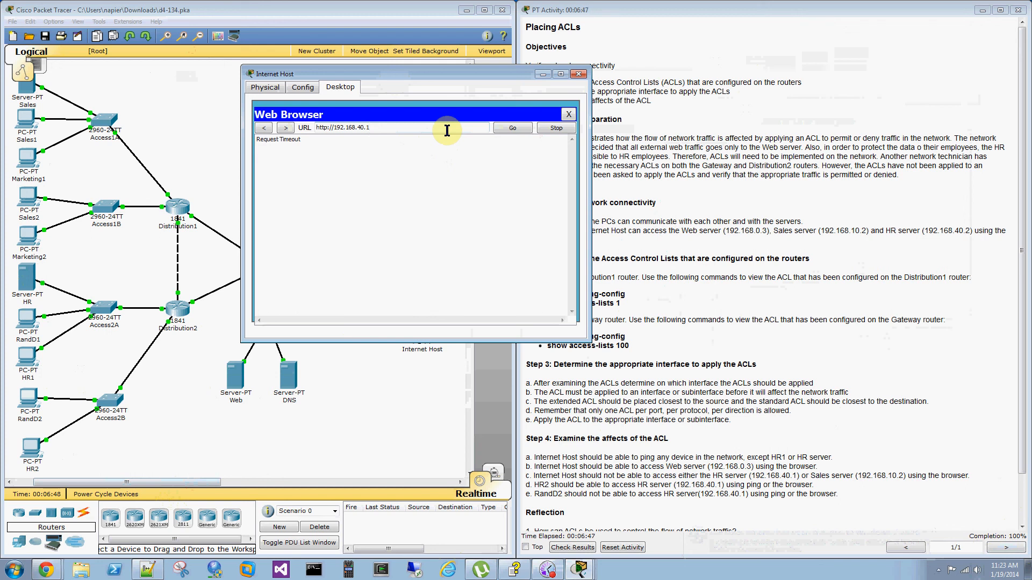
key(BackSpace)
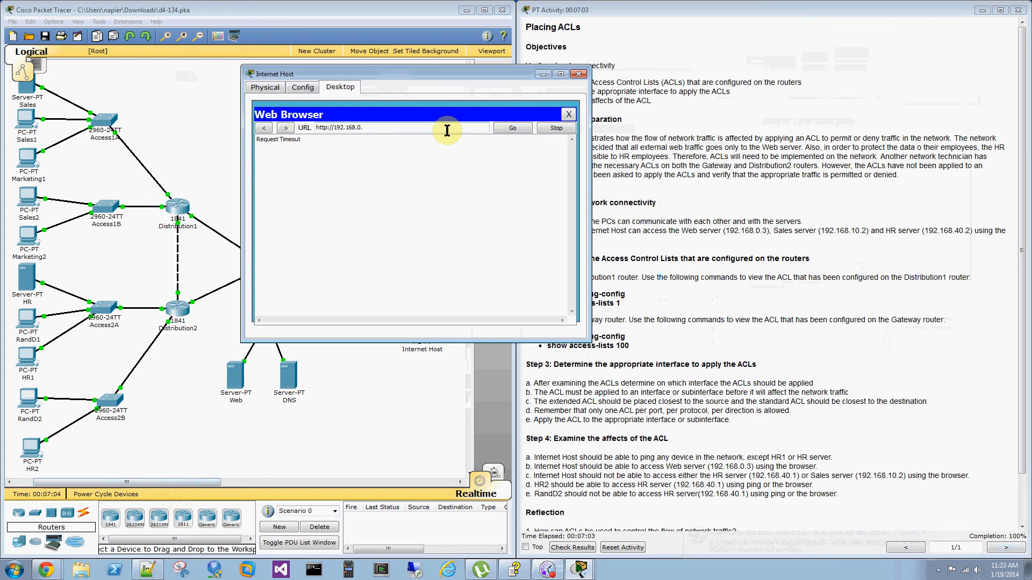
click(512, 128)
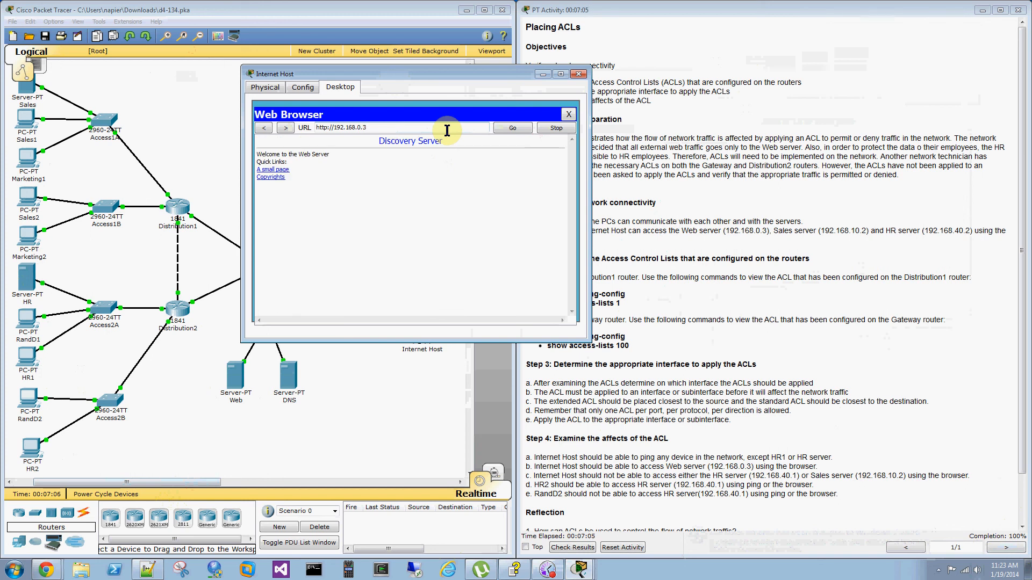